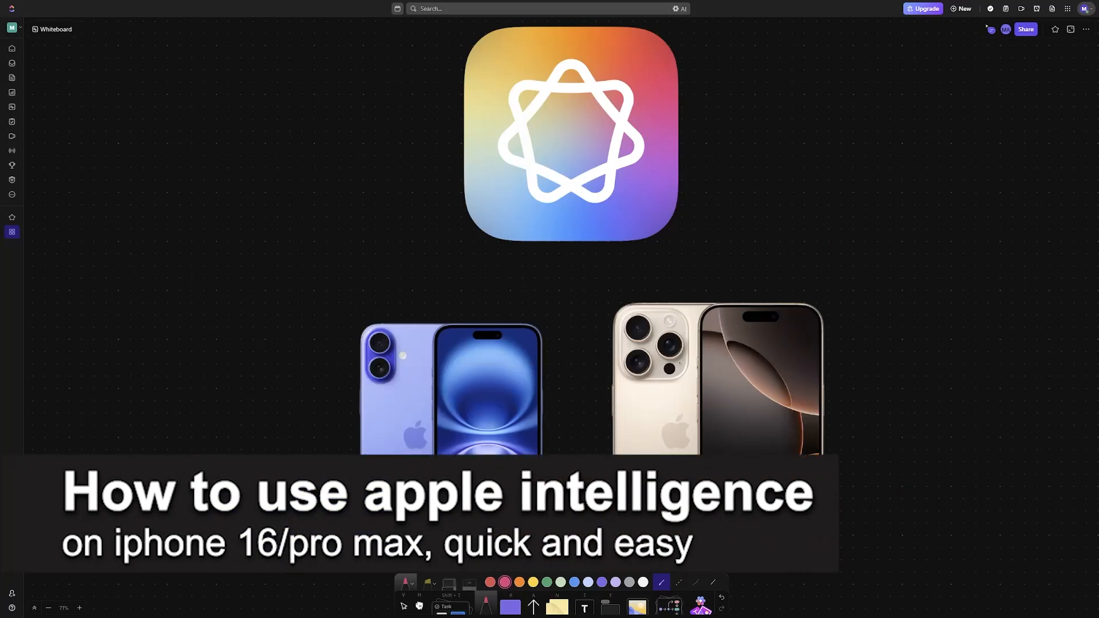
- Draw arrows from the logo to both iPhones, label the right phone 16 PM, and circle the labels
left_click_drag(550, 251, 529, 287)
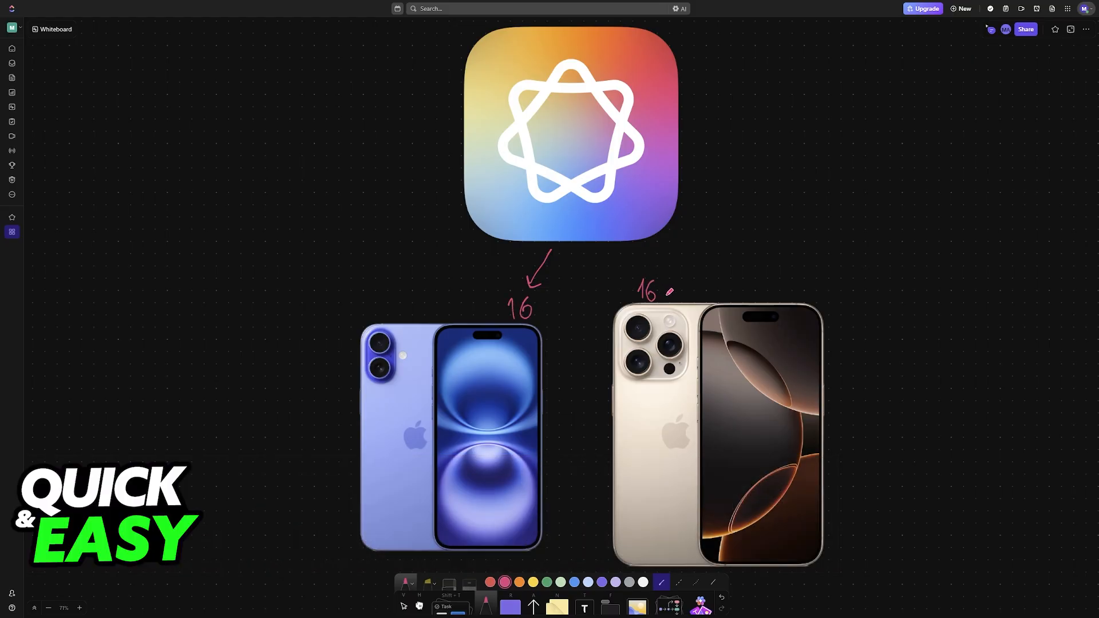
left_click_drag(659, 291, 700, 294)
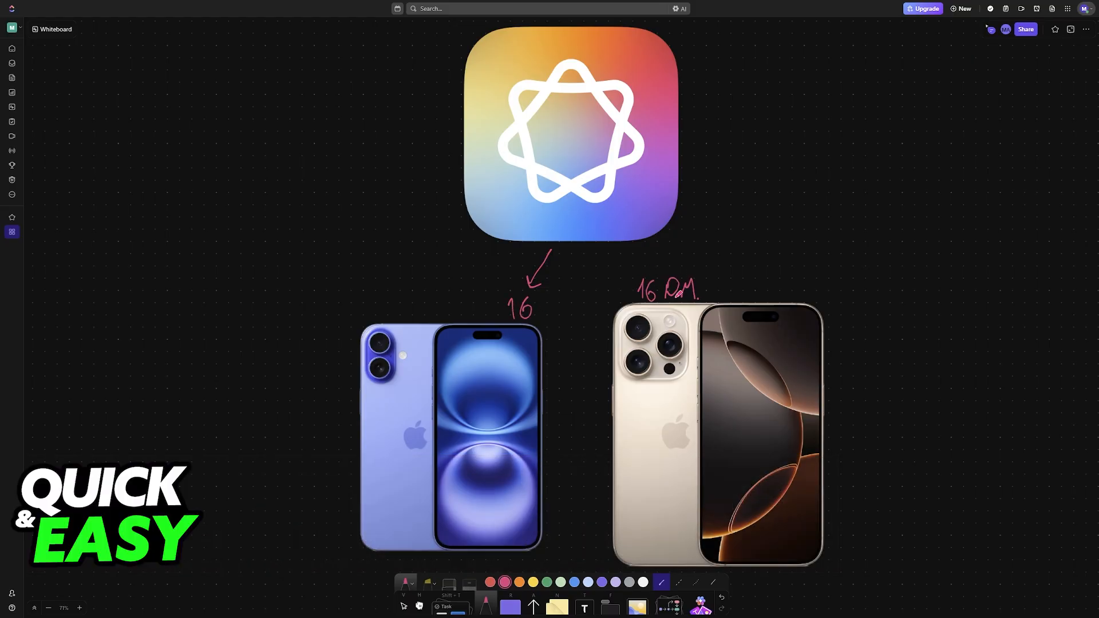
left_click_drag(561, 225, 624, 277)
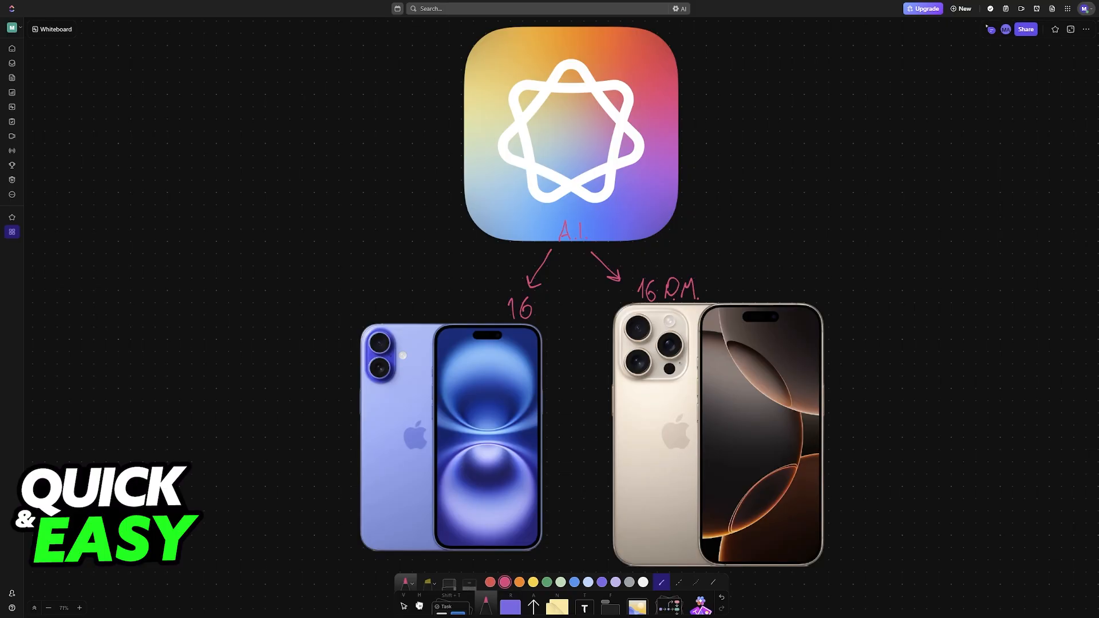
left_click_drag(560, 218, 574, 252)
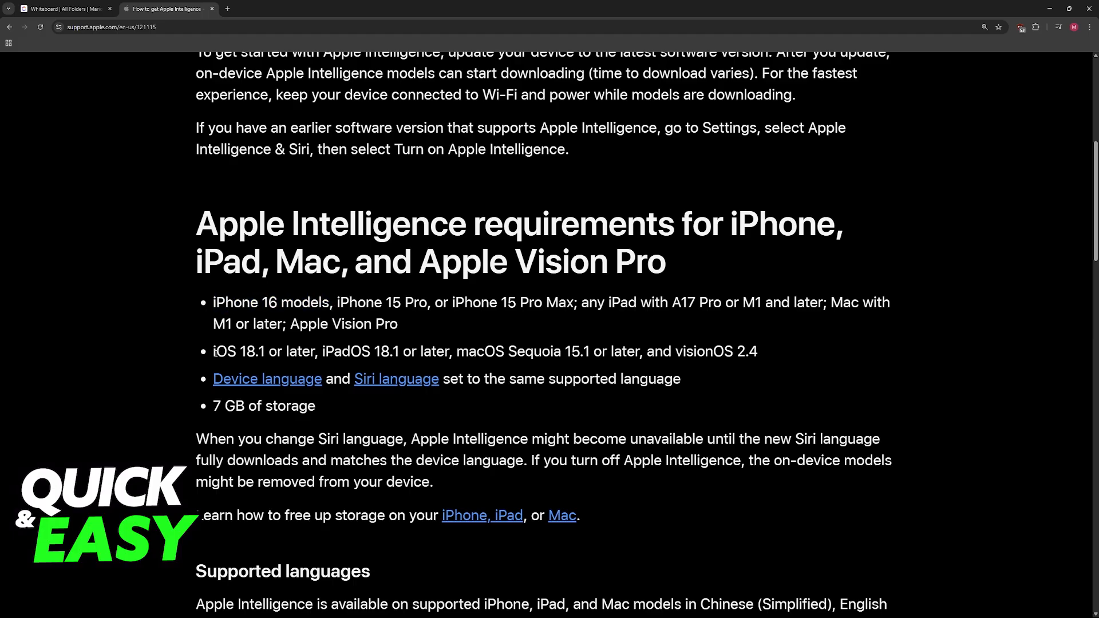
- Return to the whiteboard, scroll down to the Settings screenshots, and mark the Software Update row
left_click(62, 9)
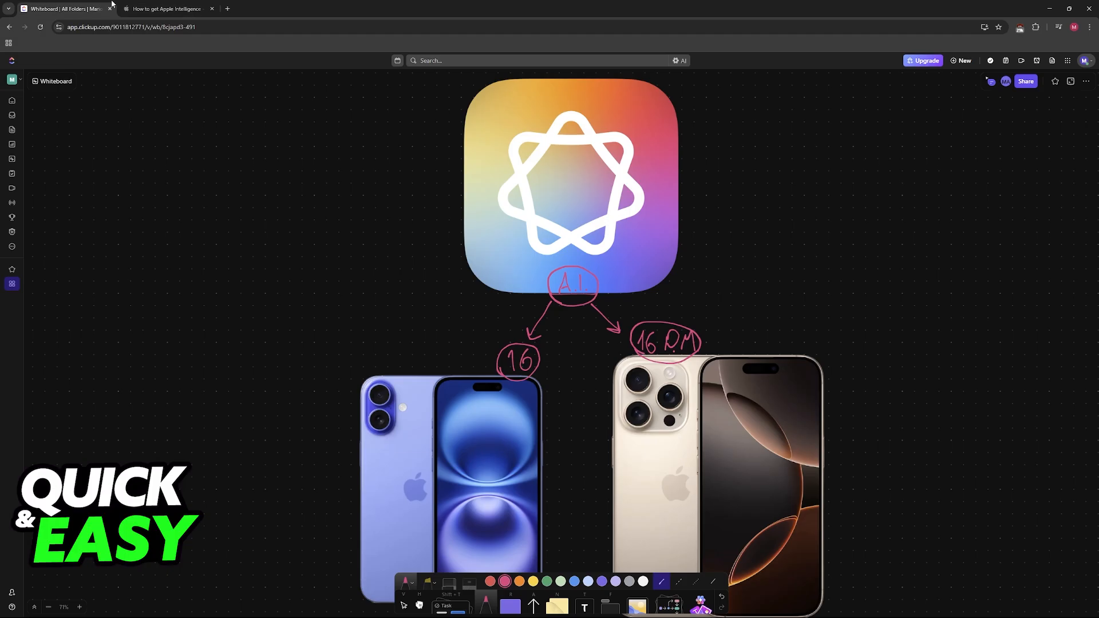
scroll("down", 3)
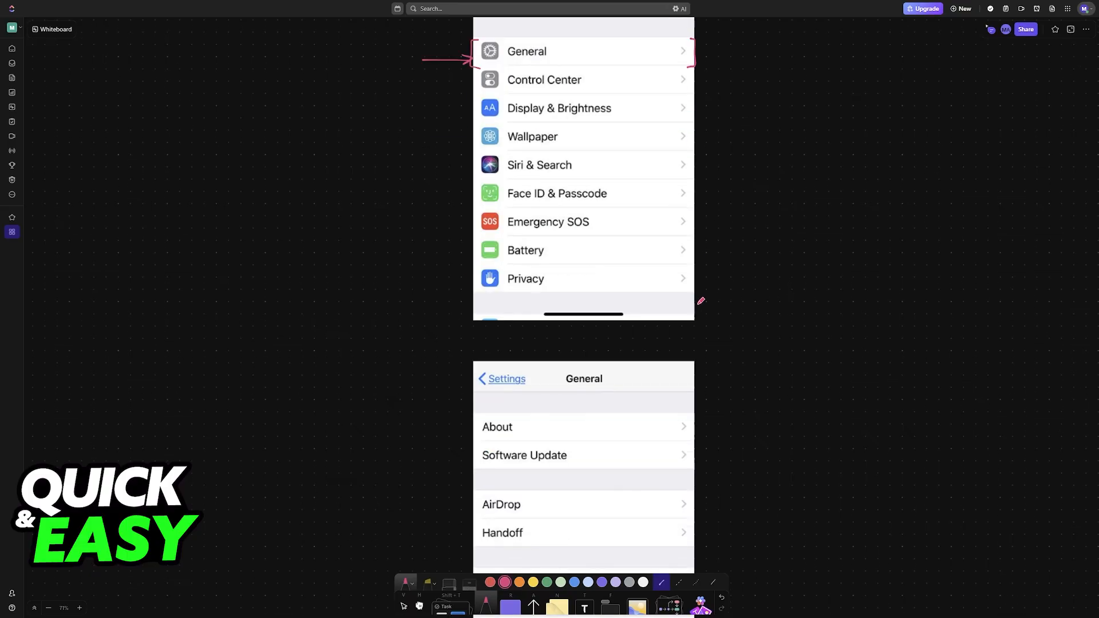
scroll("down", 3)
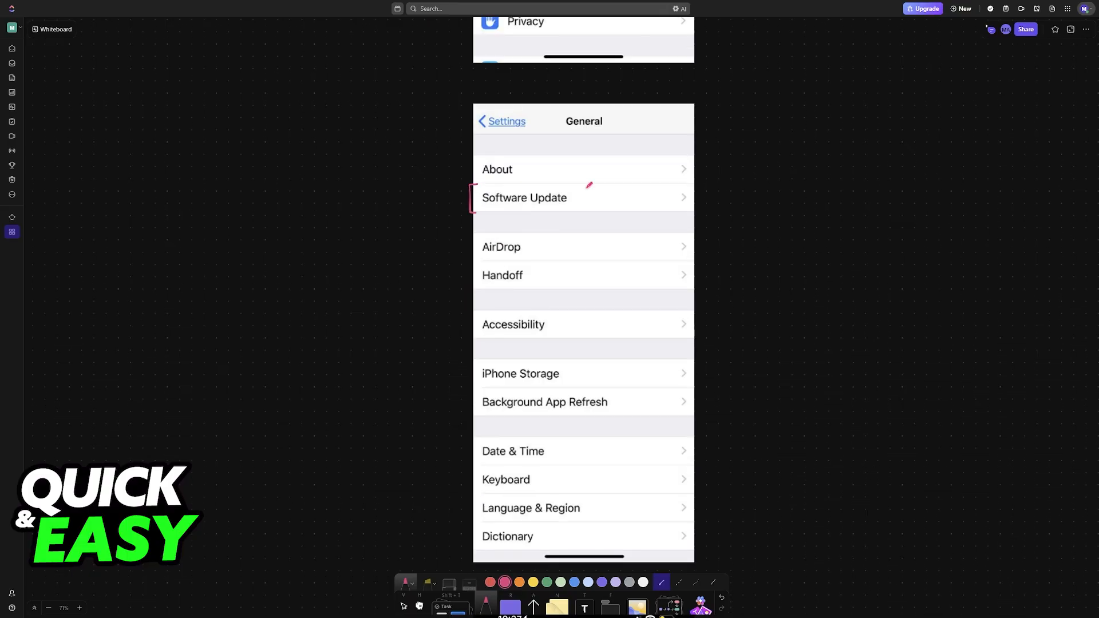
left_click(524, 198)
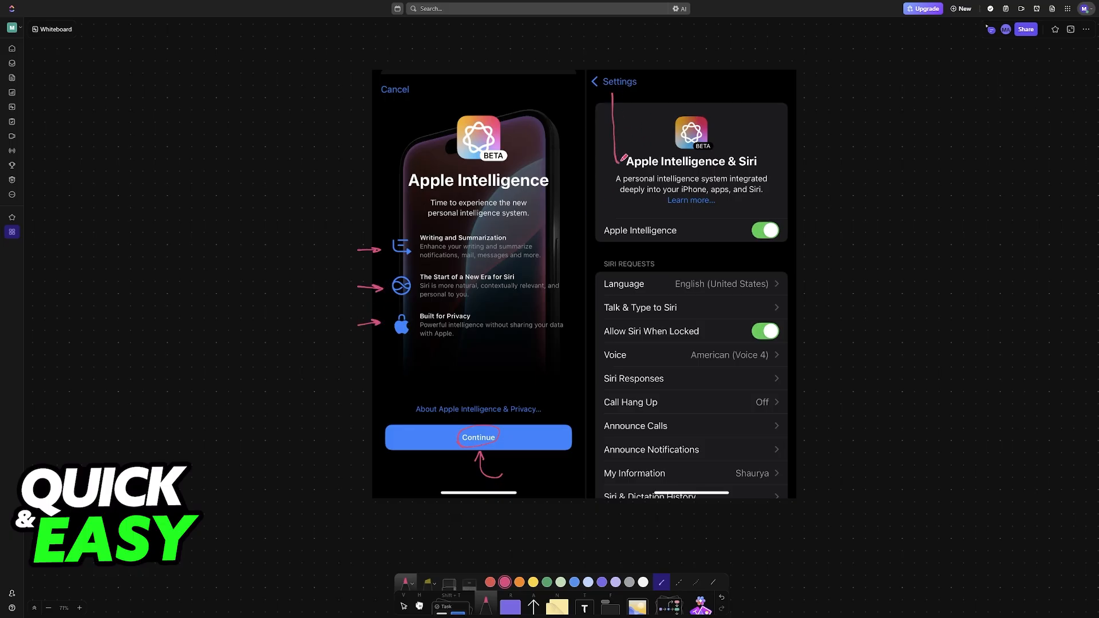
- Underline the Apple Intelligence & Siri heading with the pen
left_click_drag(622, 181, 764, 173)
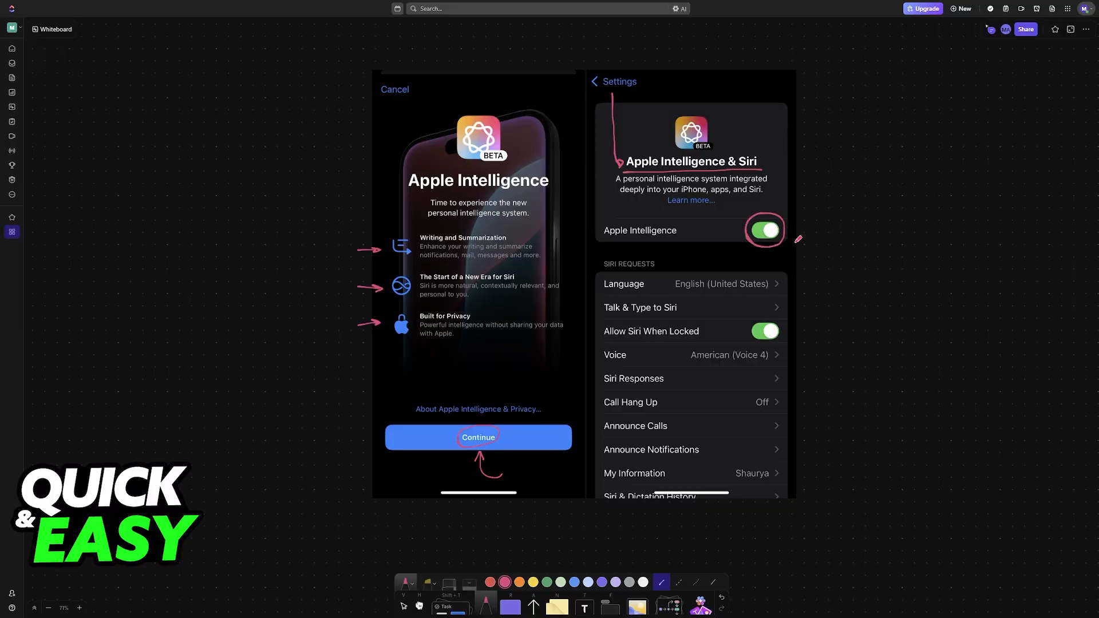
mouse_move(887, 253)
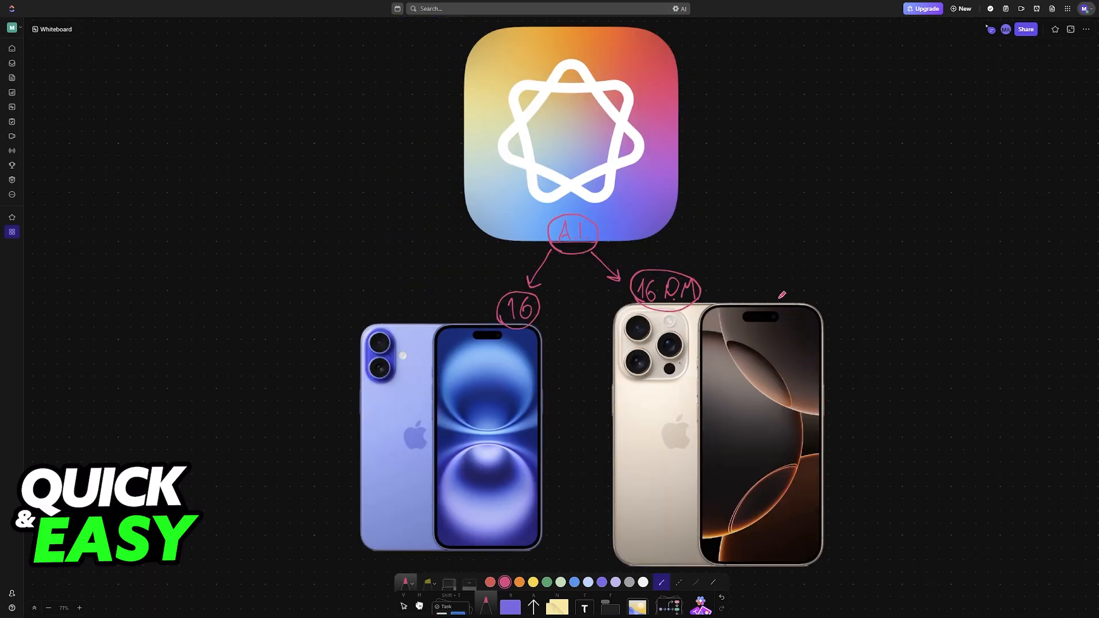
- Write 'iOS' beside the phone labelled 16 PM
type("iOS")
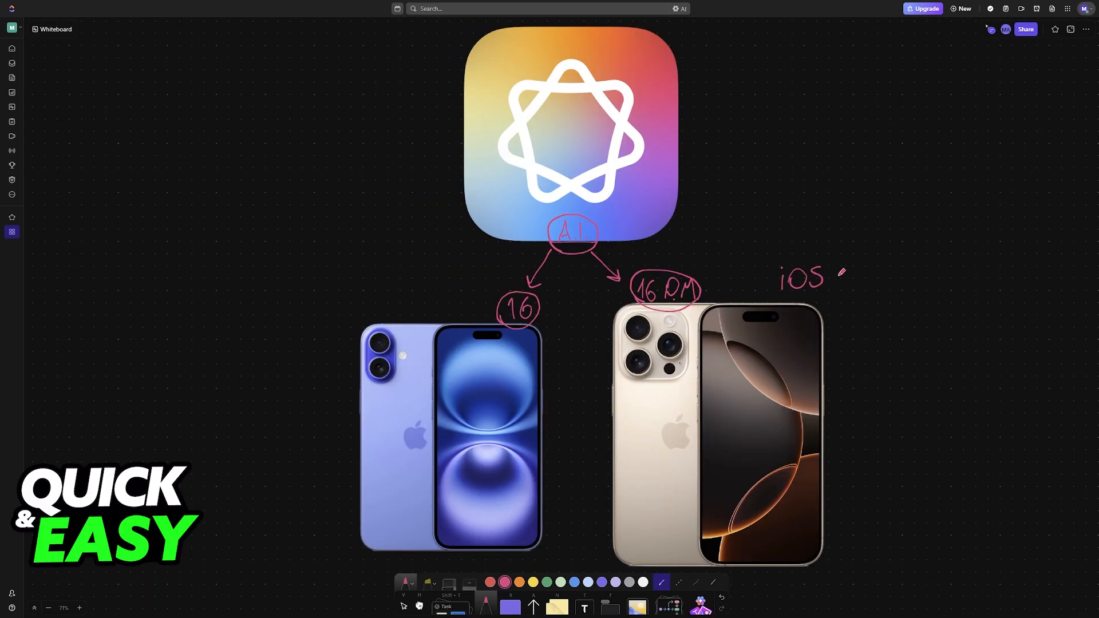